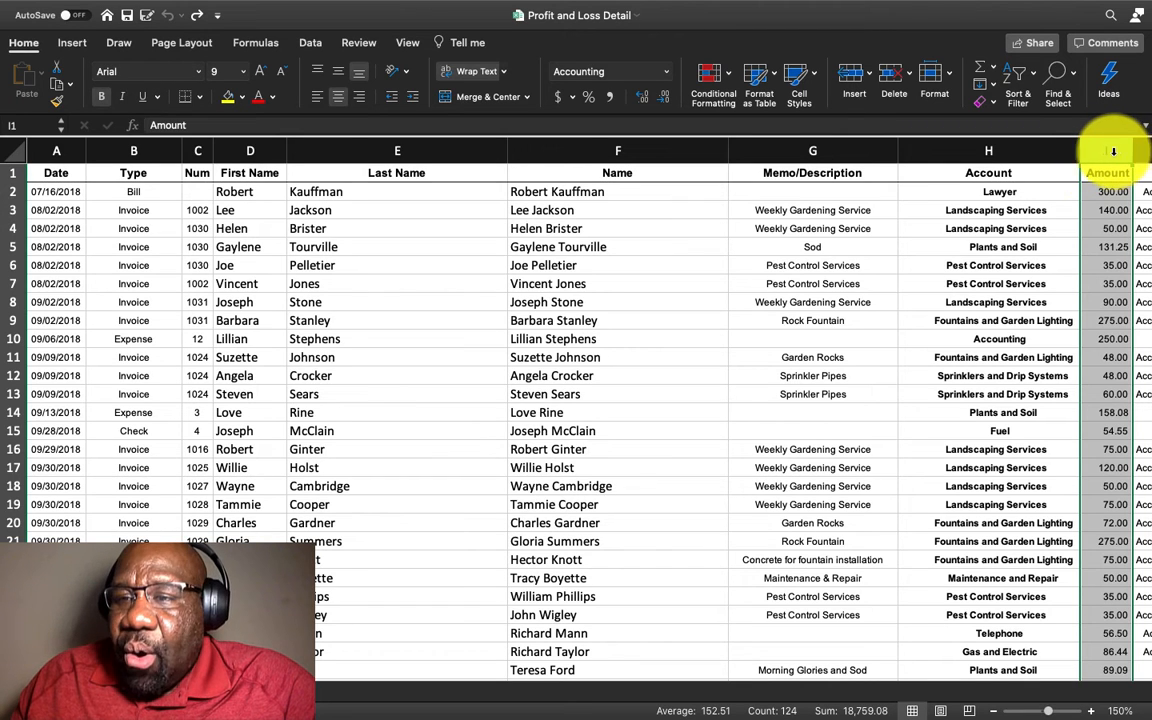
Start a Highlight Cells > Greater Than rule for the Amount column from Conditional Formatting.
left_click(1108, 150)
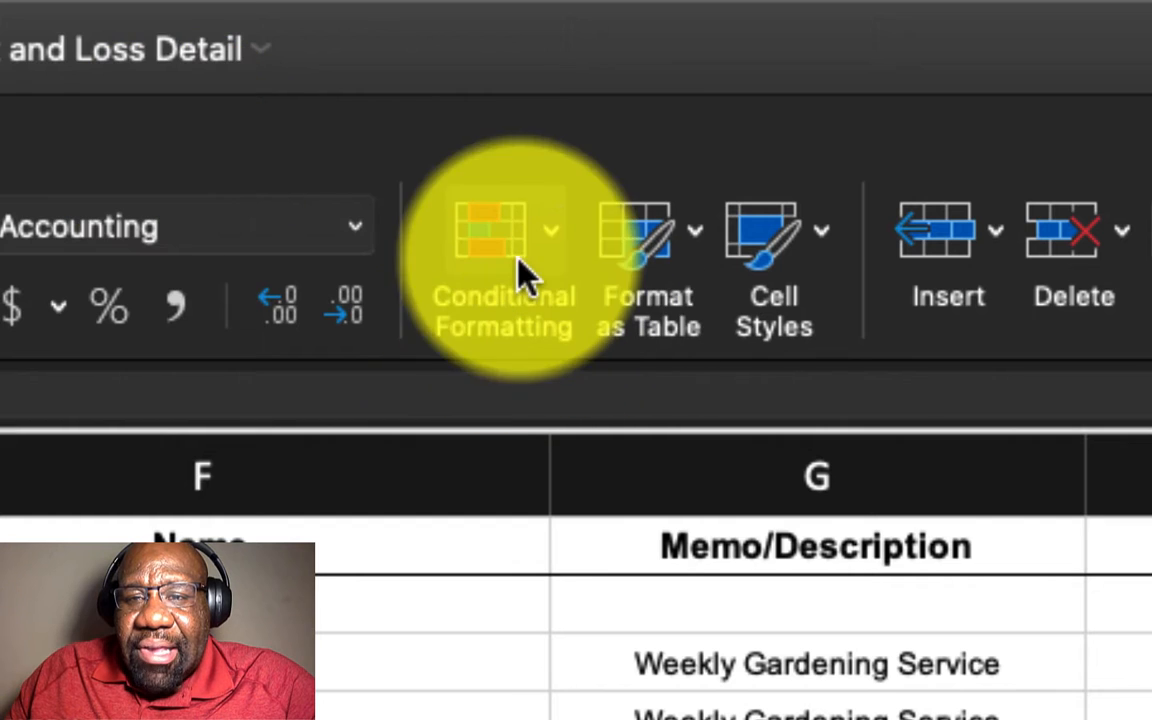
mouse_move(500, 296)
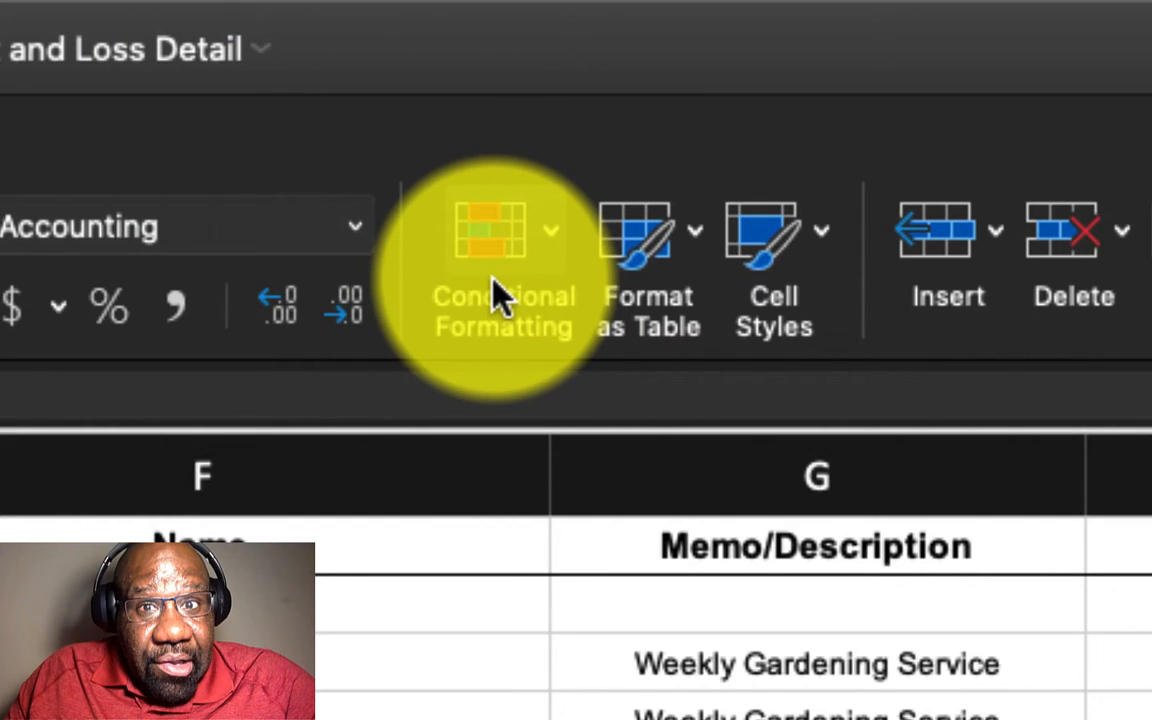
mouse_move(548, 250)
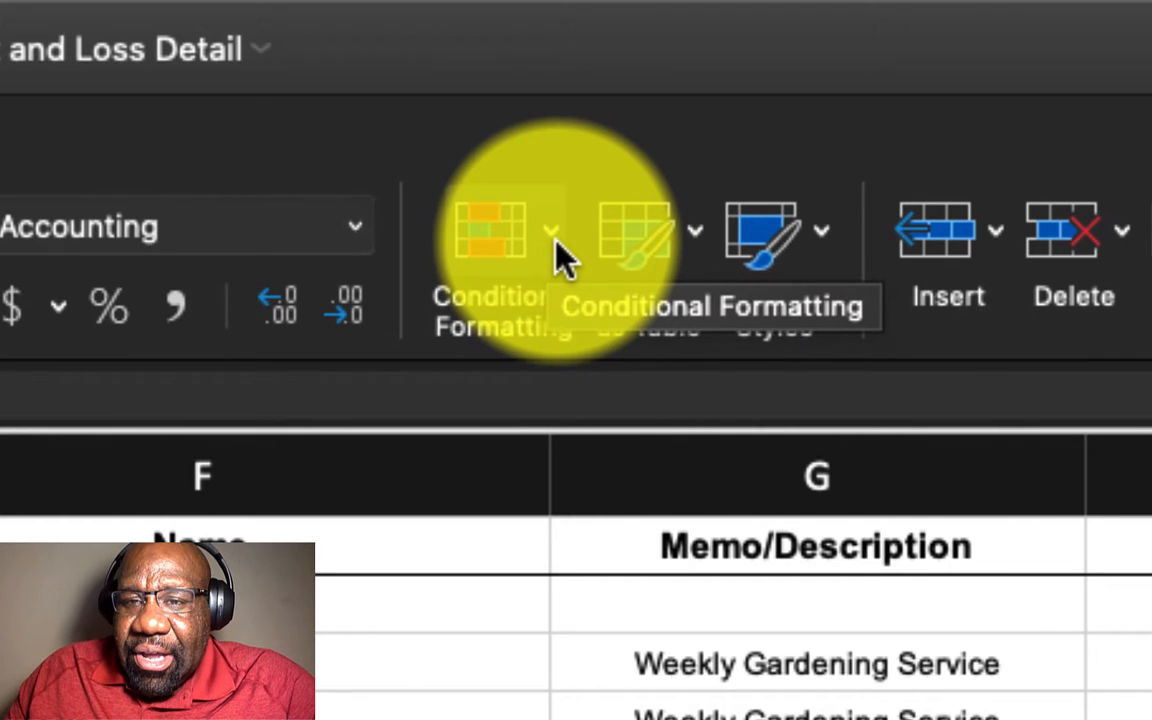
left_click(490, 230)
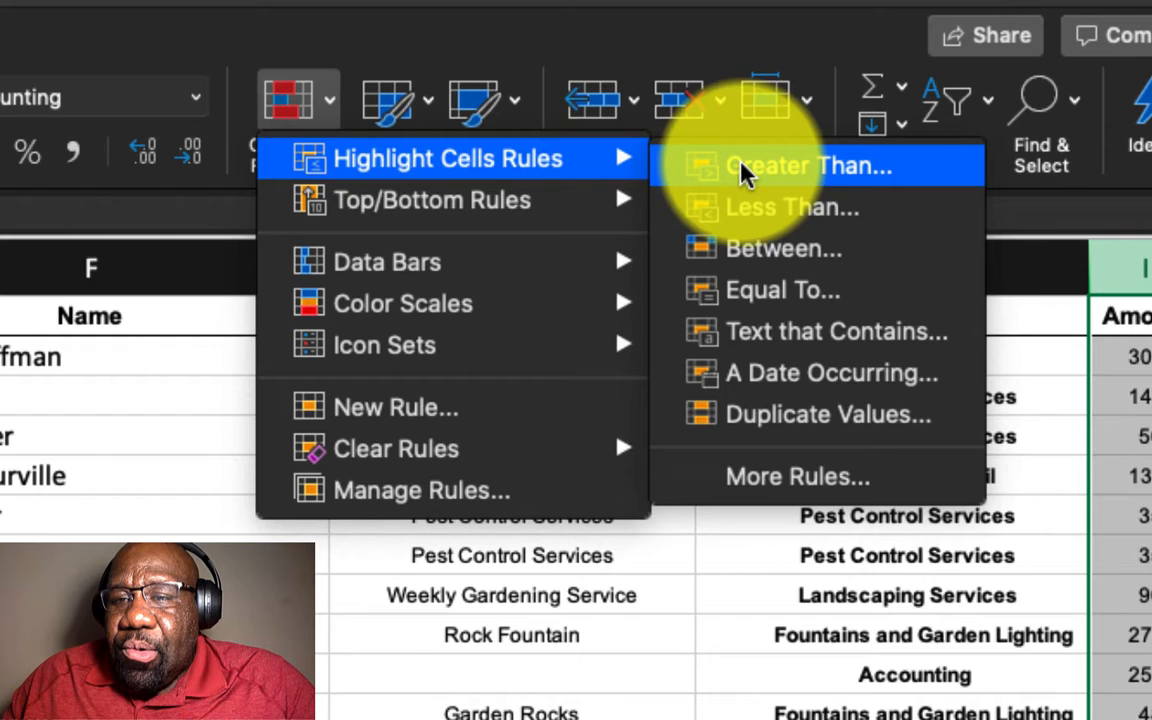
mouse_move(770, 414)
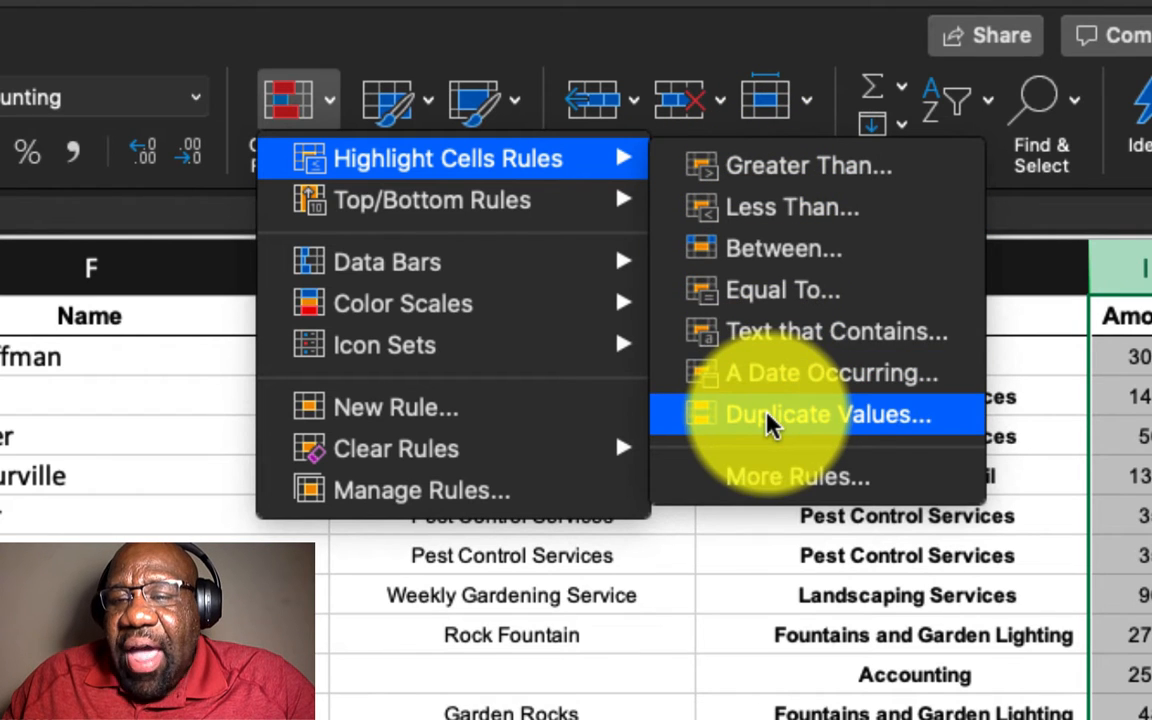
mouse_move(756, 332)
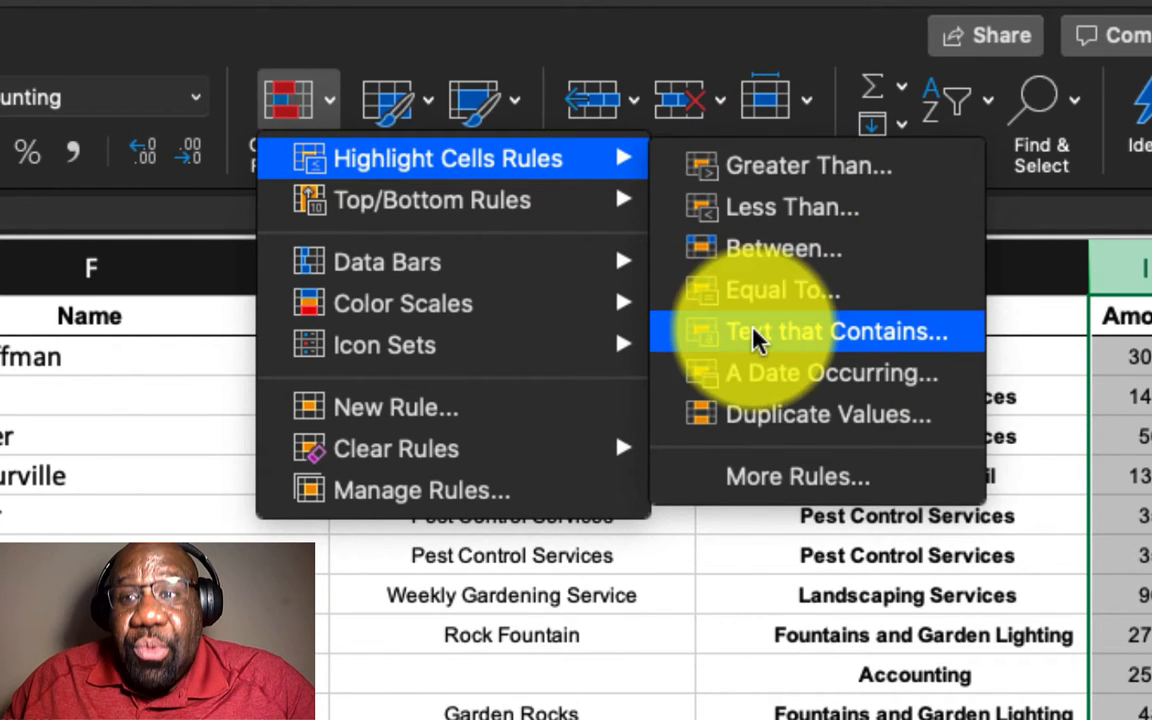
mouse_move(796, 206)
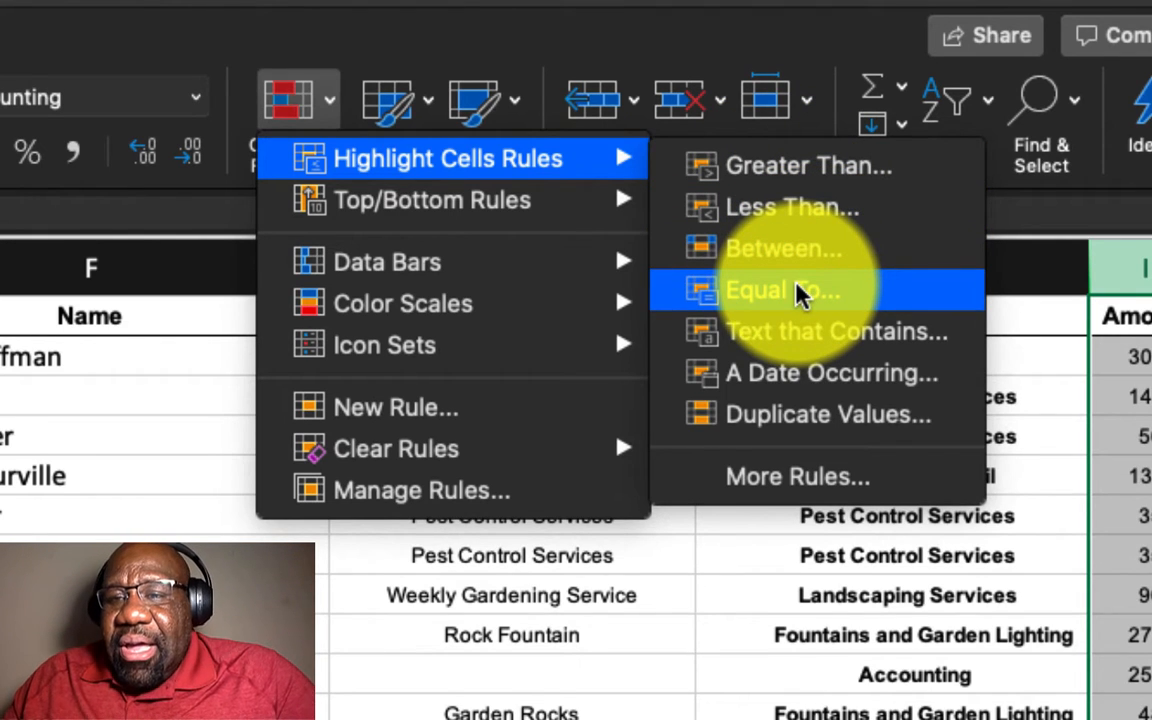
mouse_move(832, 374)
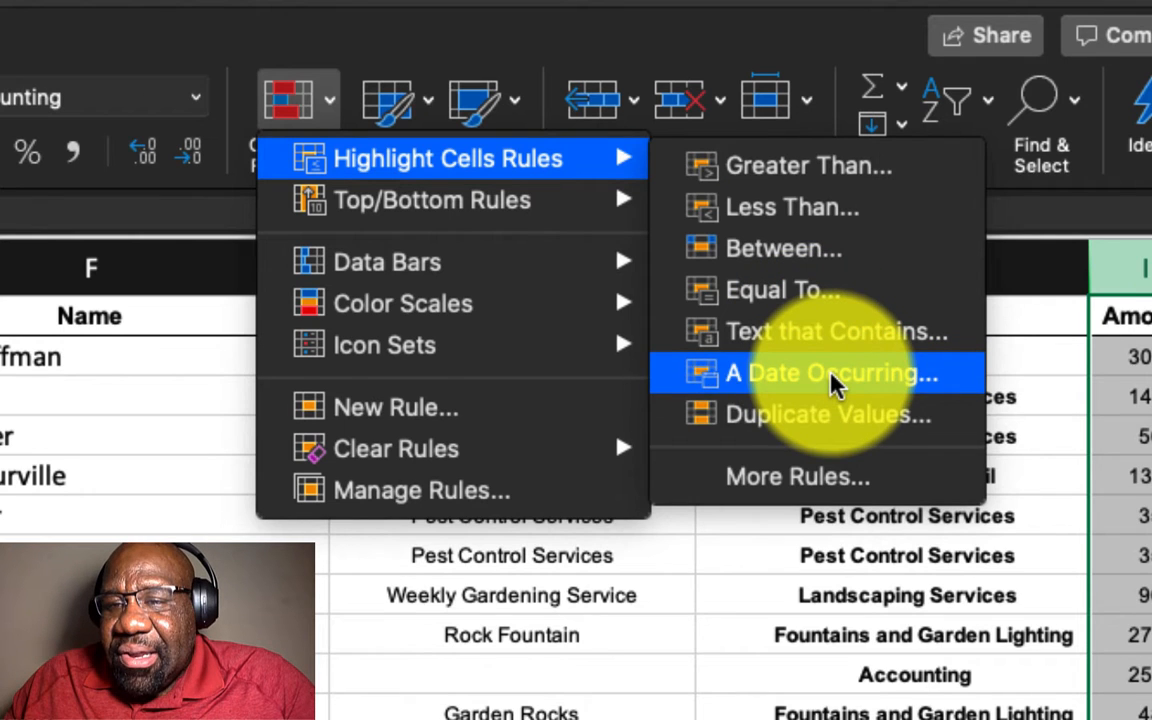
mouse_move(820, 414)
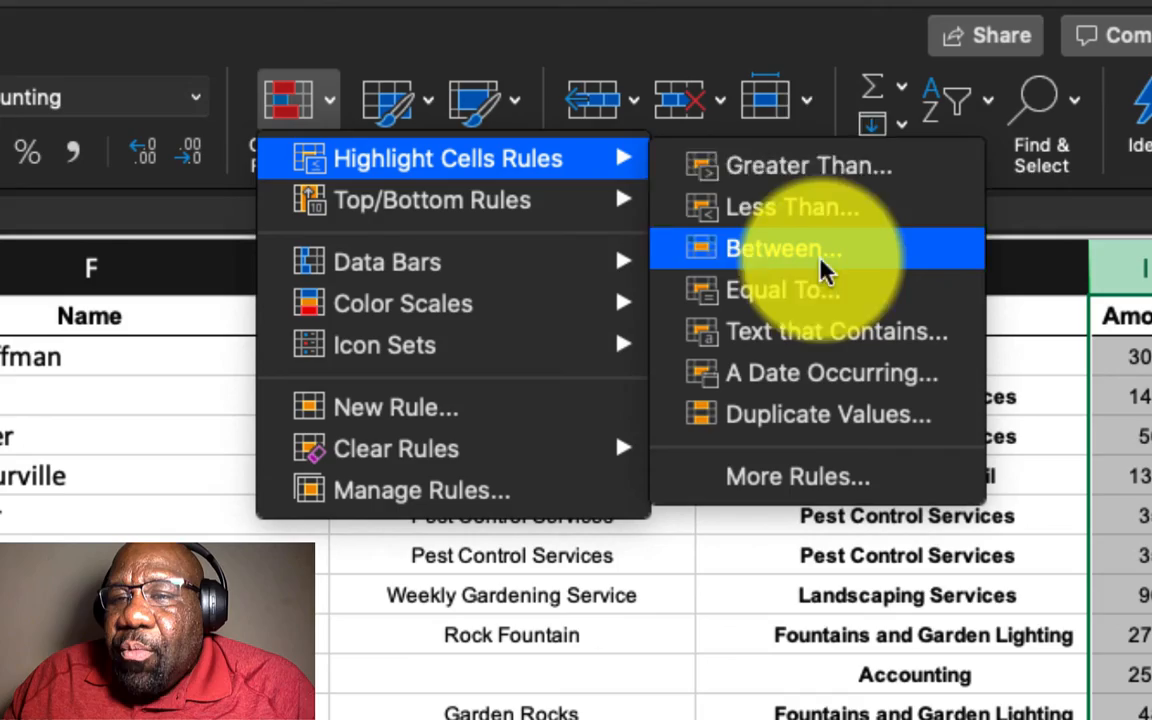
mouse_move(808, 164)
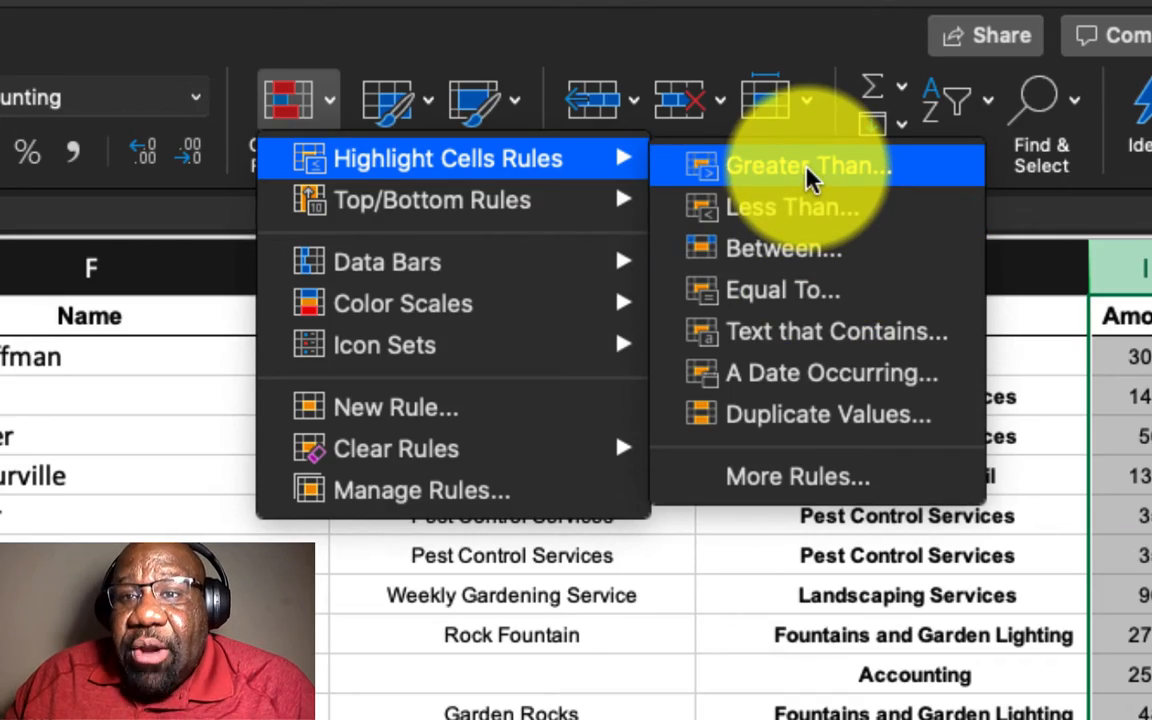
left_click(810, 164)
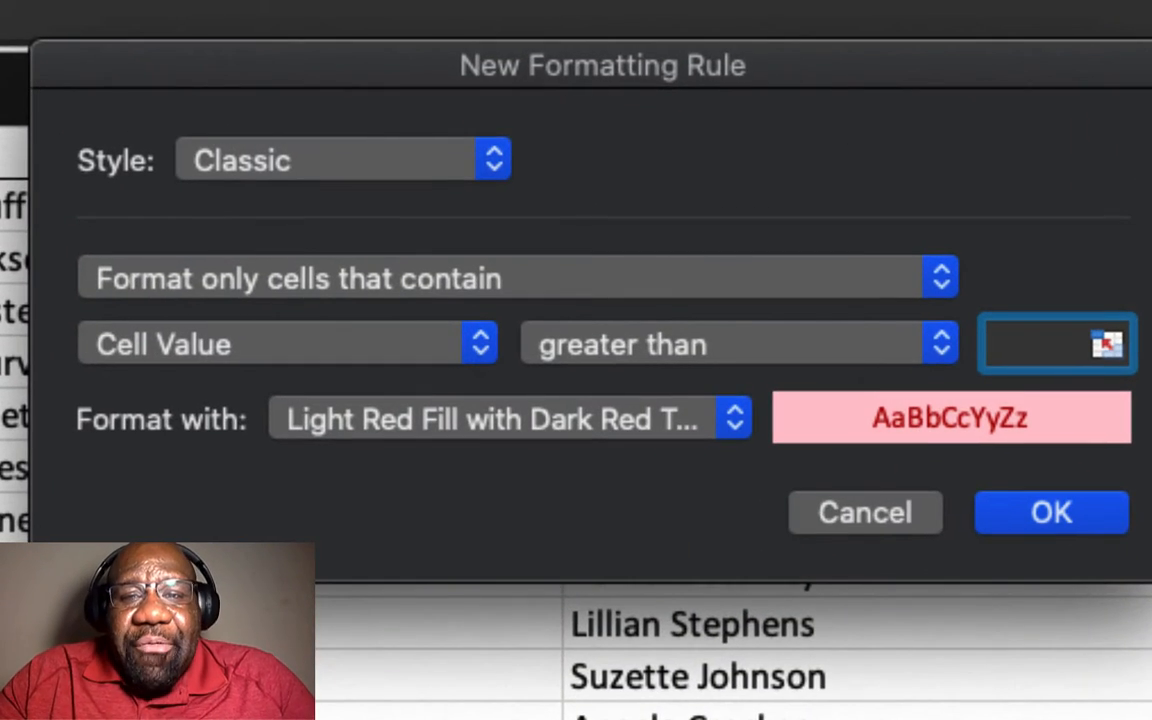
left_click(1000, 344)
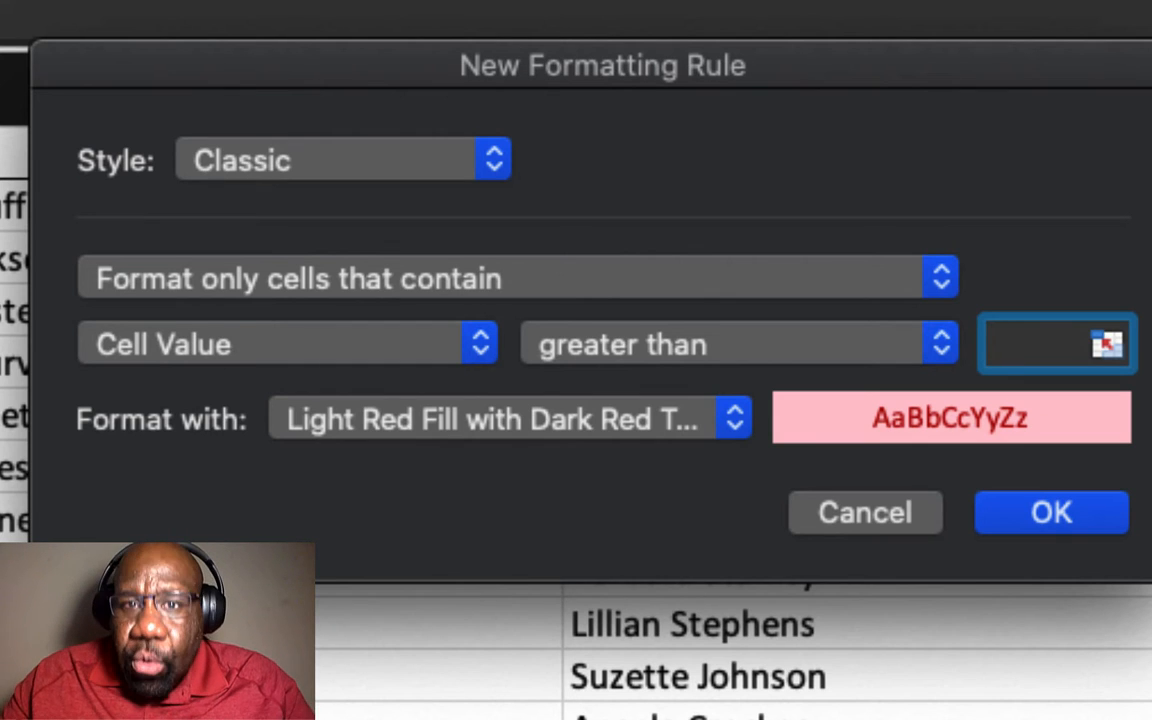
left_click(1010, 344)
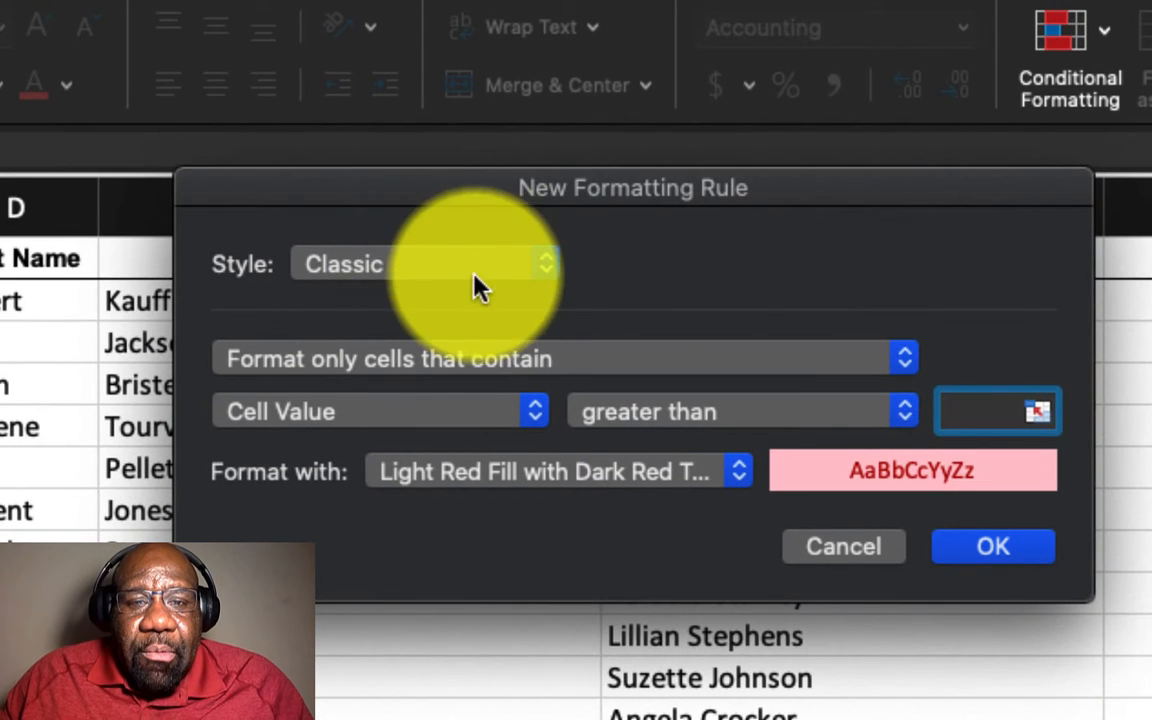
mouse_move(550, 296)
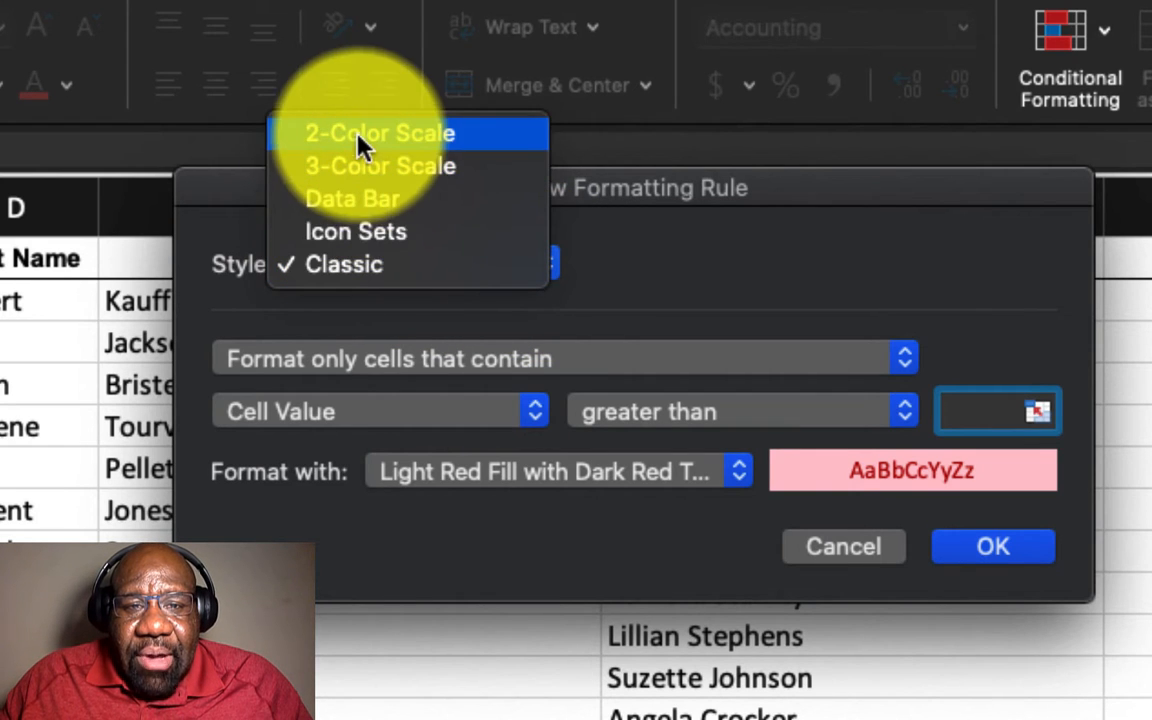
mouse_move(344, 264)
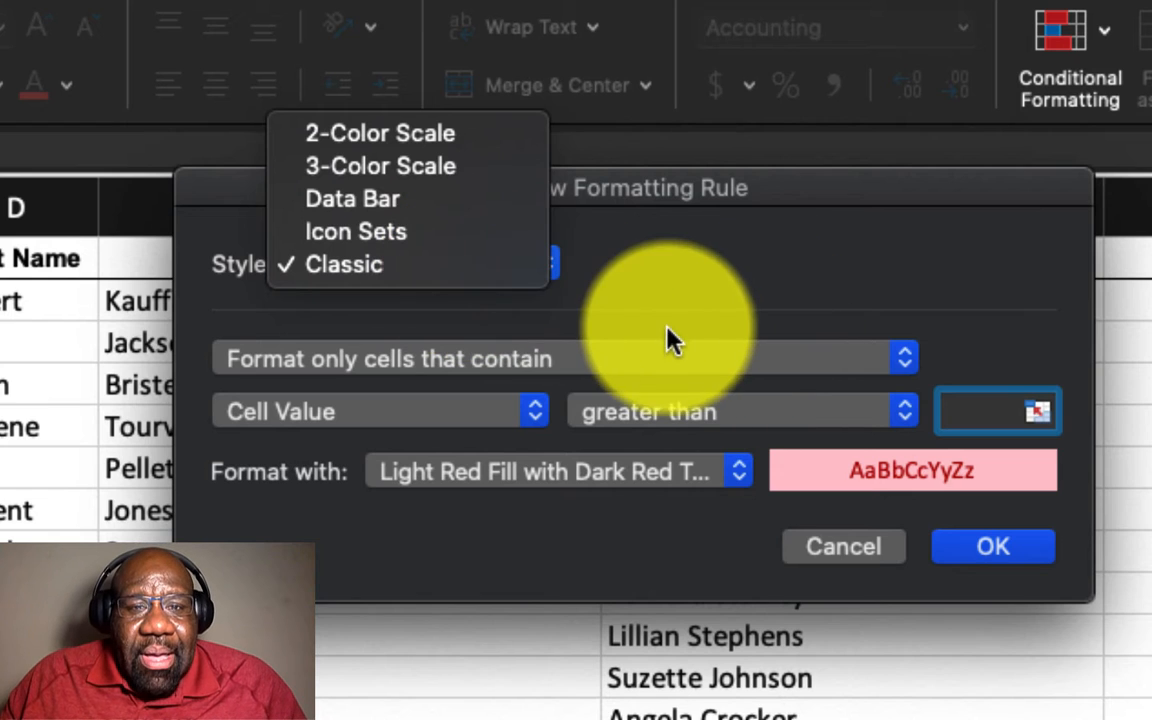
left_click(344, 264)
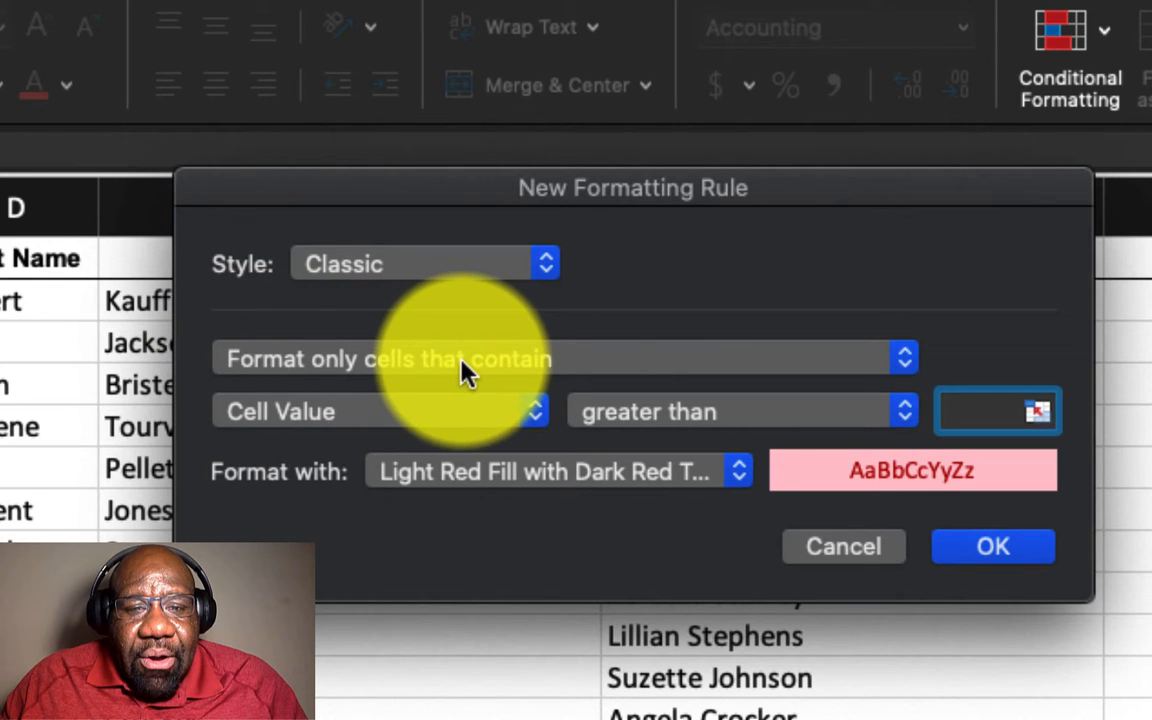
mouse_move(904, 380)
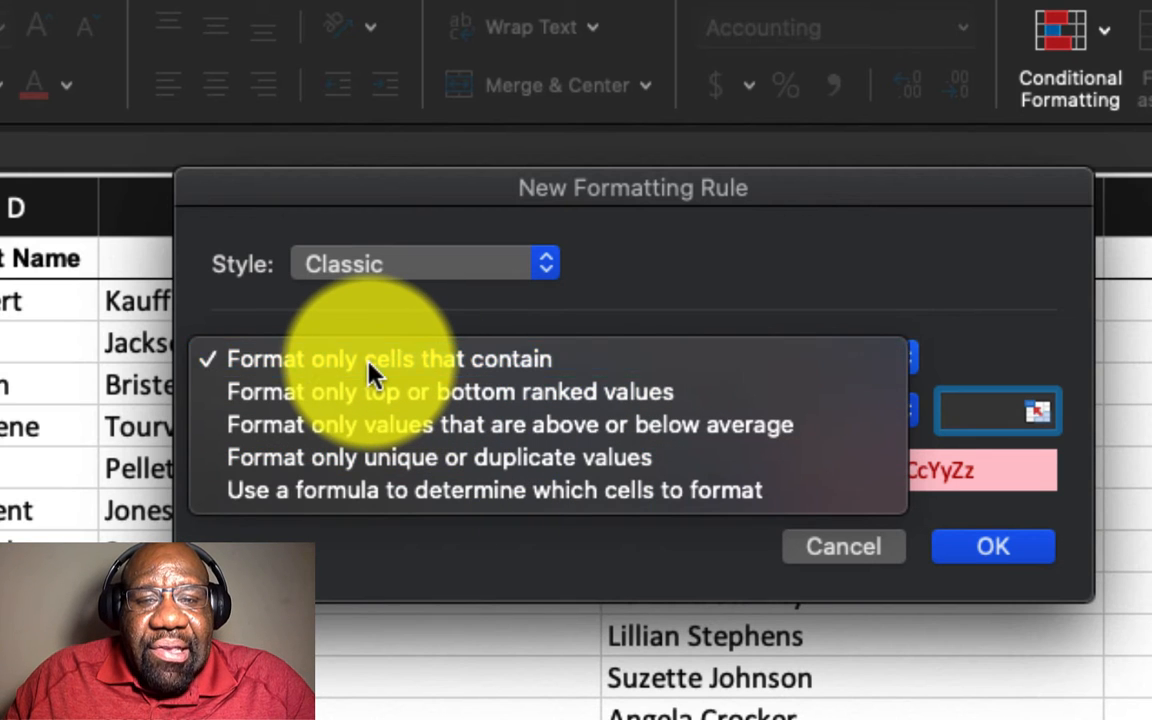
Review the condition types and keep Cell Value as the basis of the rule.
left_click(388, 360)
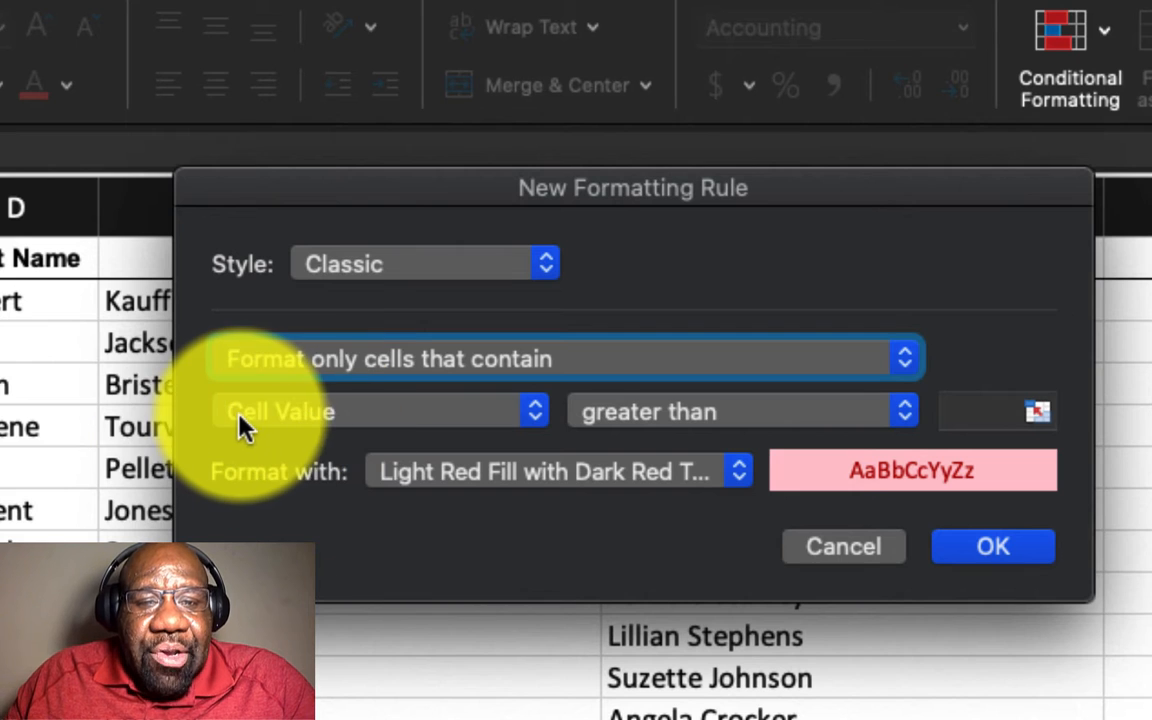
mouse_move(560, 440)
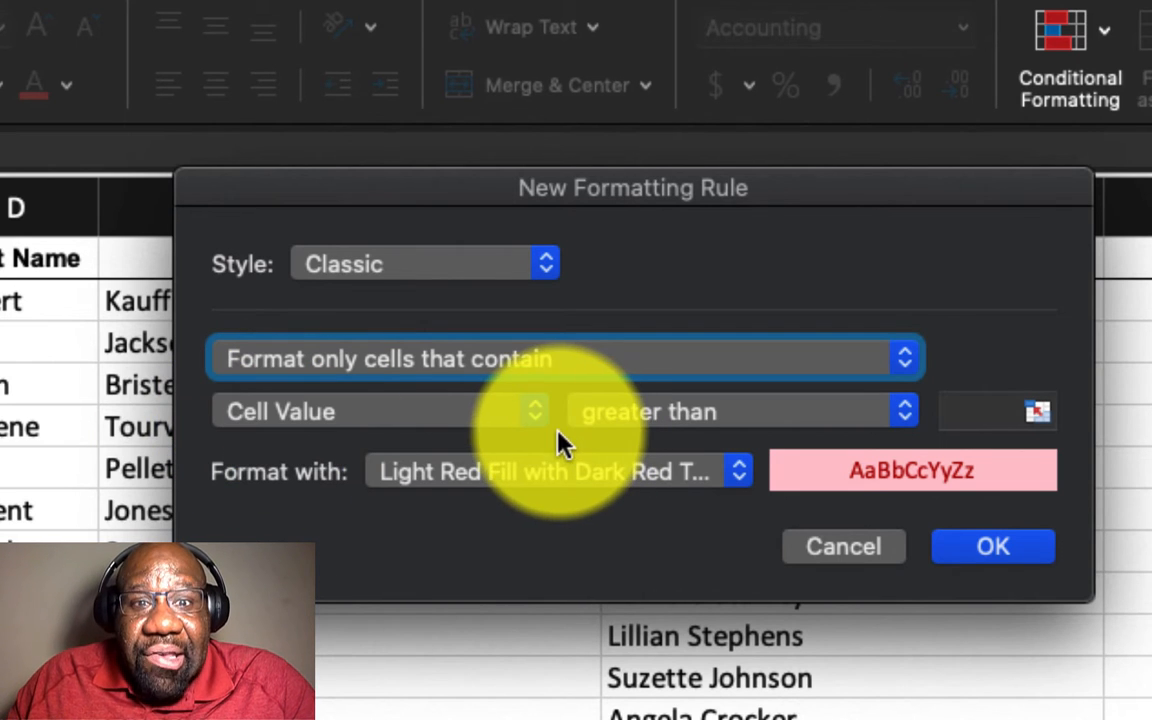
left_click(380, 412)
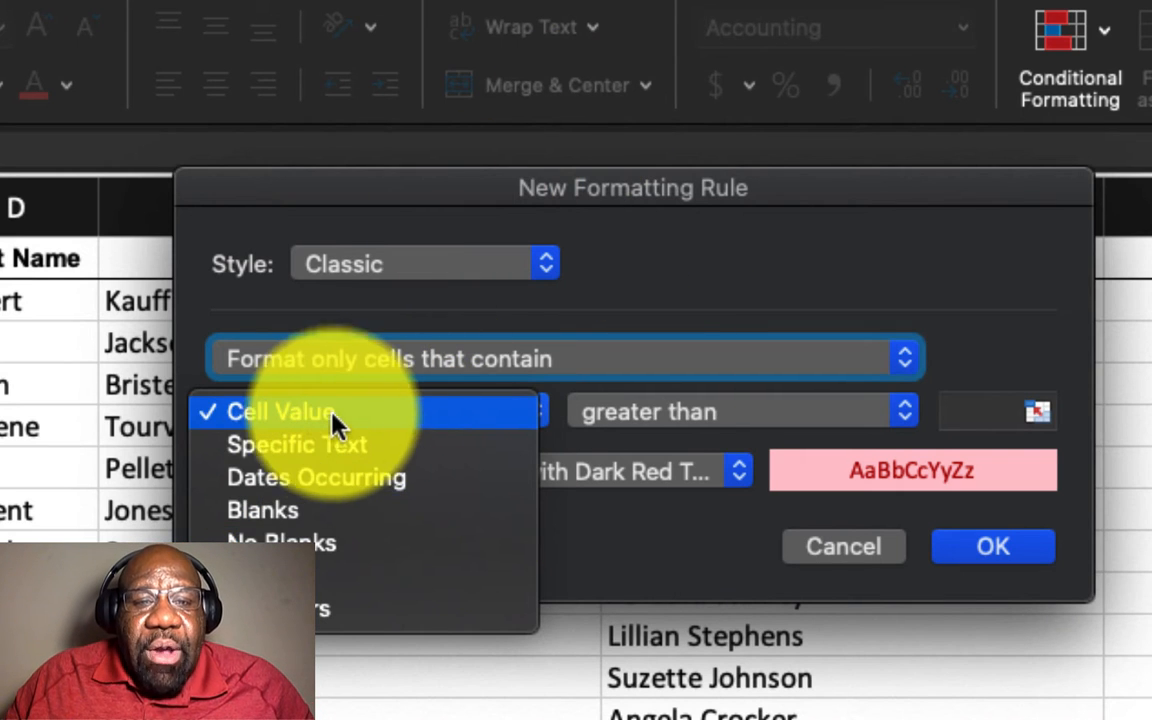
left_click(280, 412)
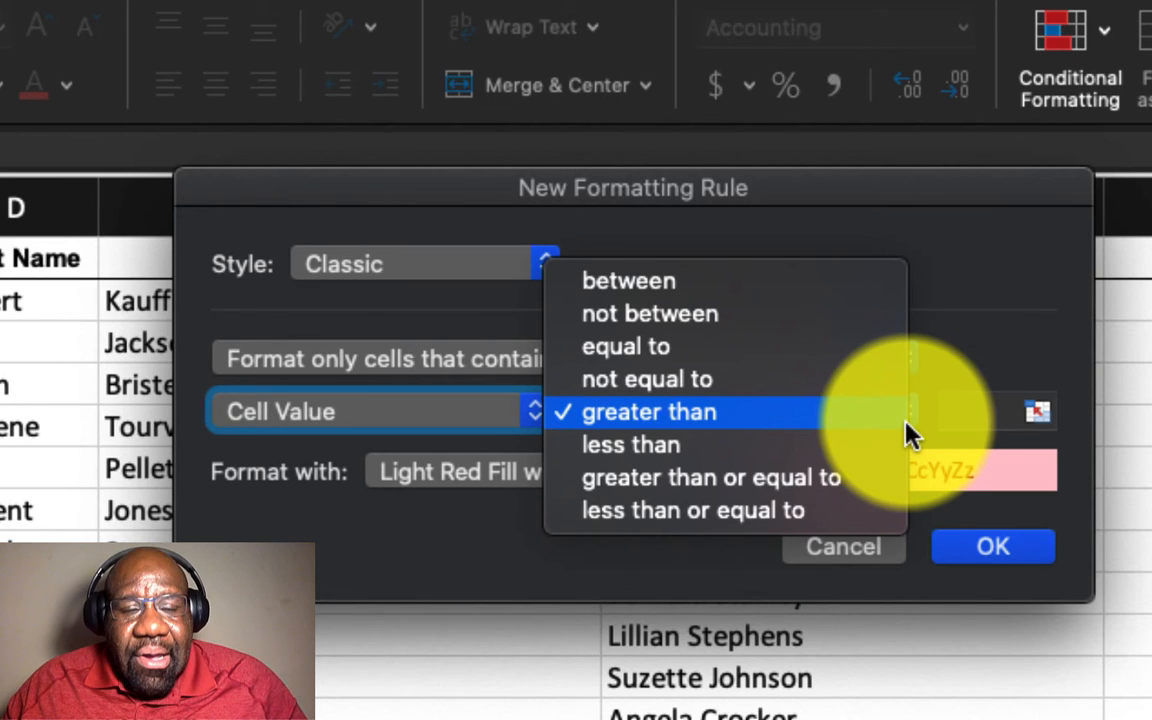
mouse_move(730, 312)
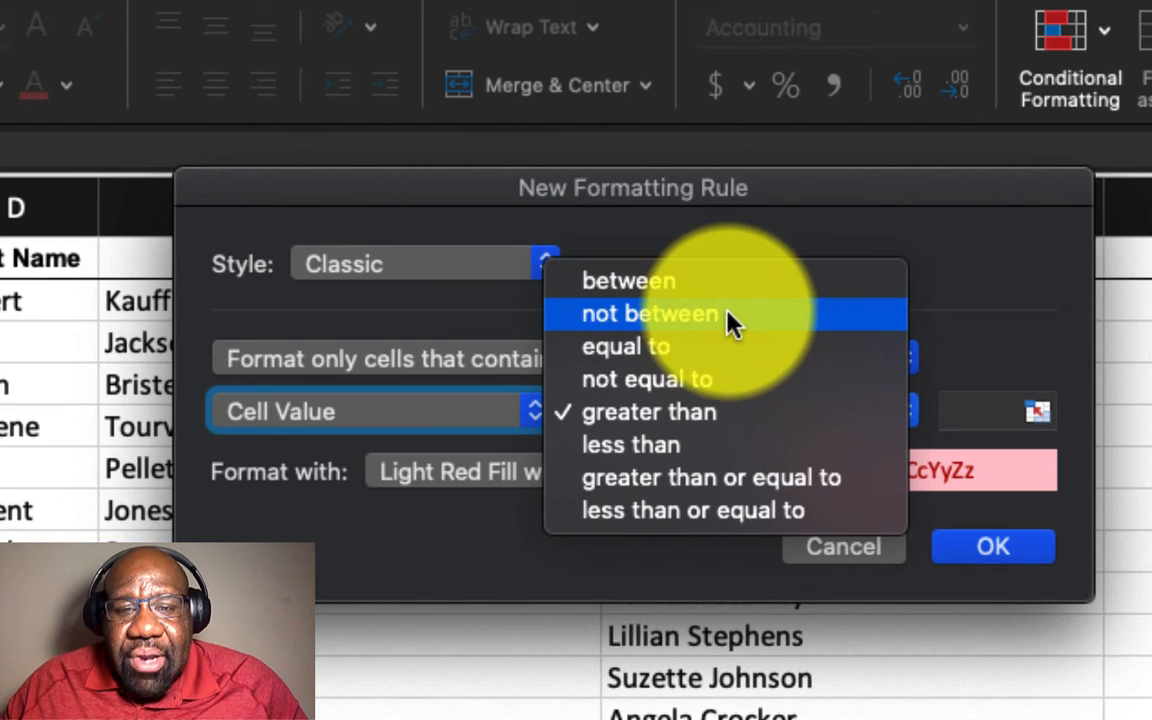
mouse_move(710, 350)
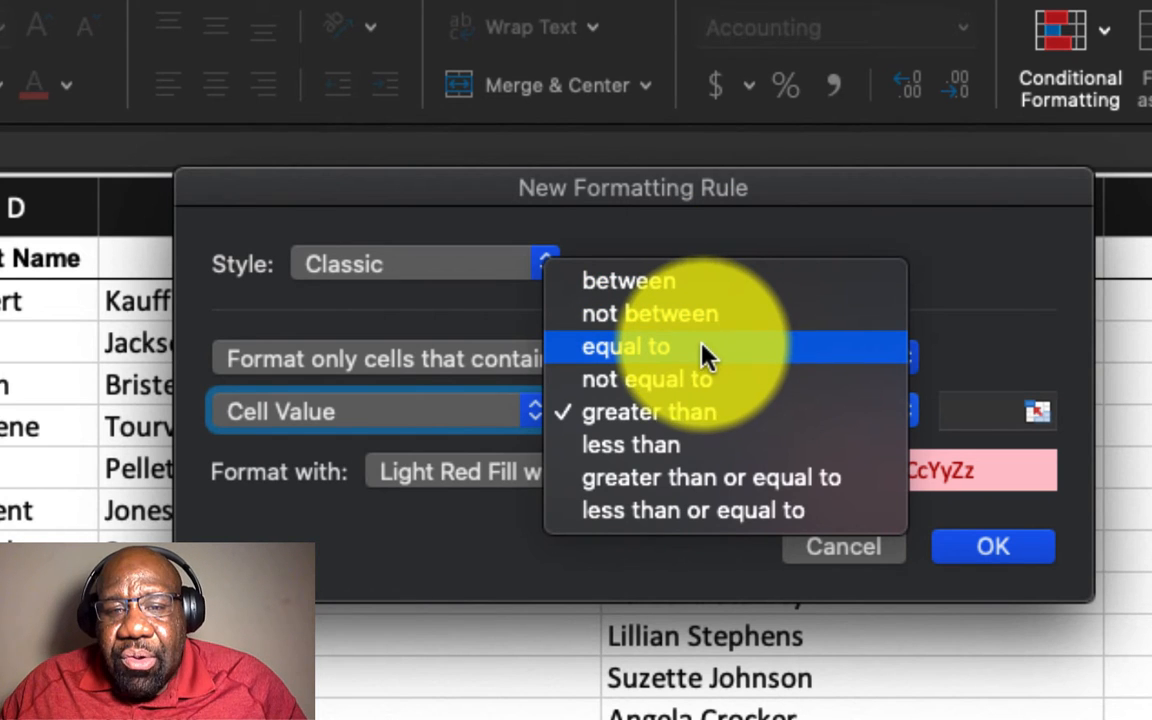
mouse_move(696, 412)
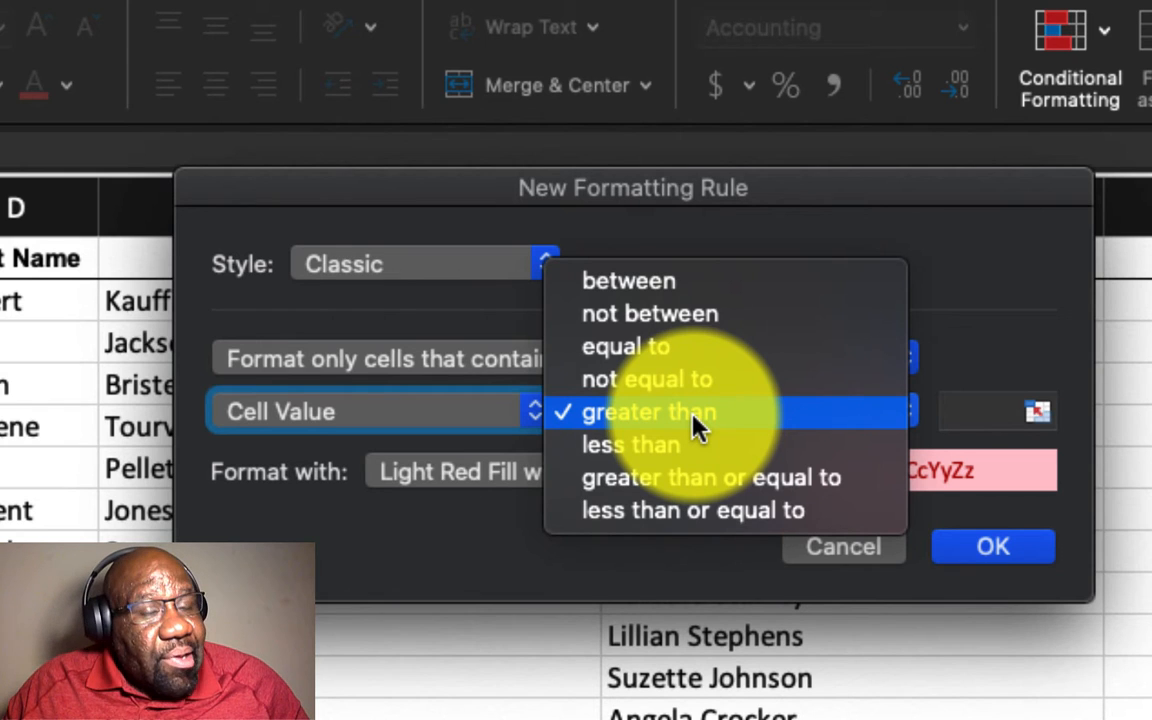
mouse_move(632, 444)
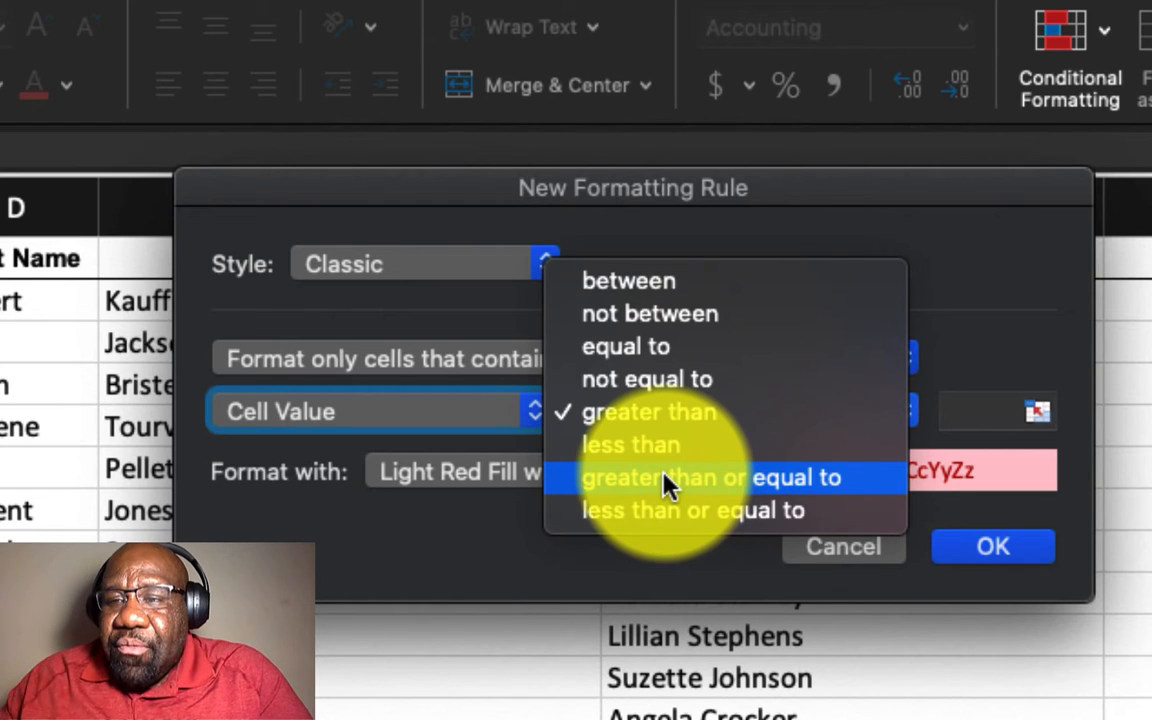
mouse_move(692, 476)
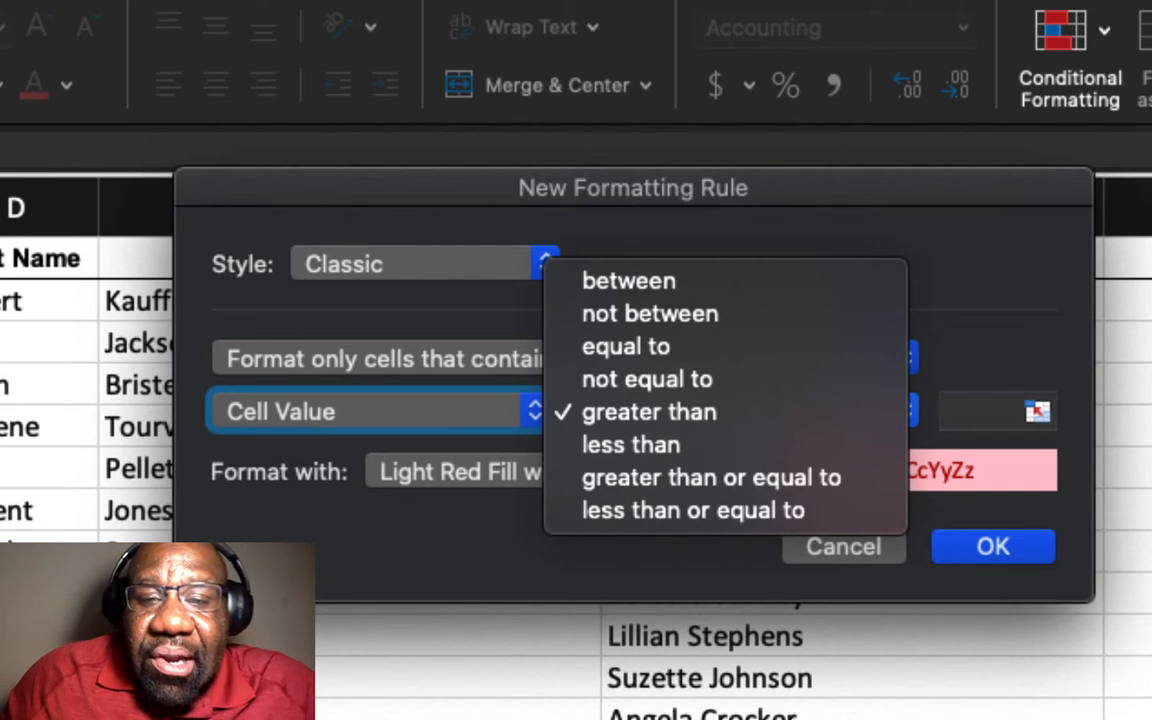
mouse_move(712, 478)
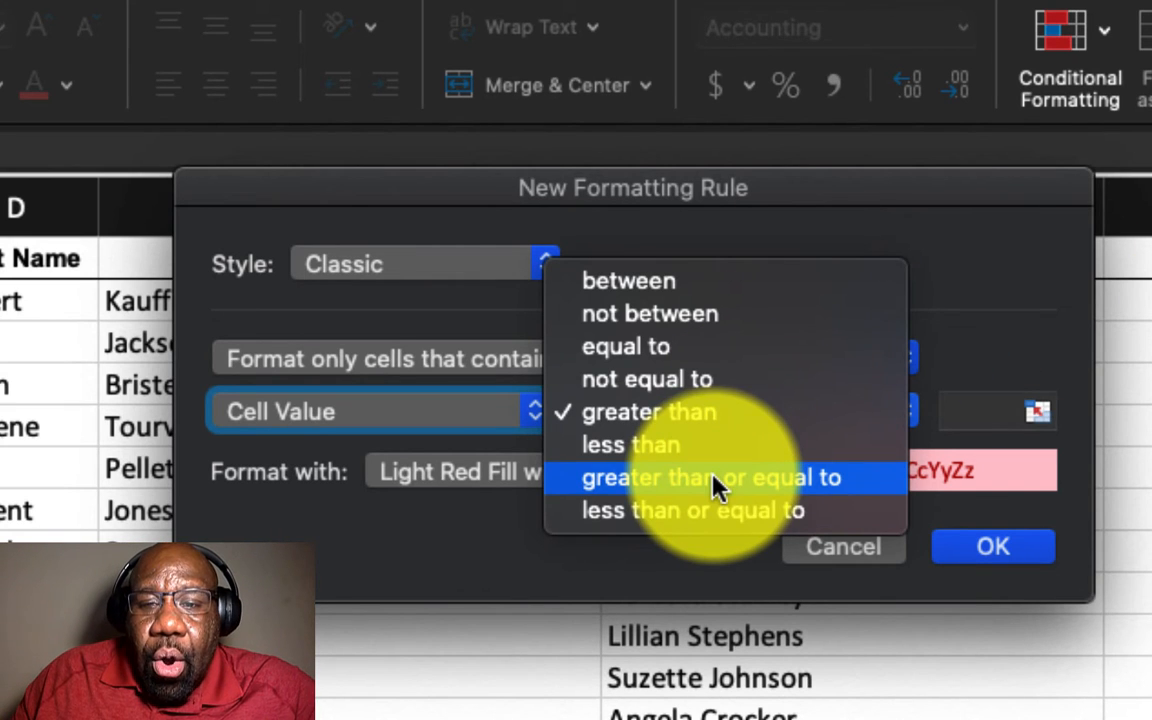
Make the rule 'greater than or equal to 300' and keep Light Red Fill with Dark Red Text.
left_click(710, 476)
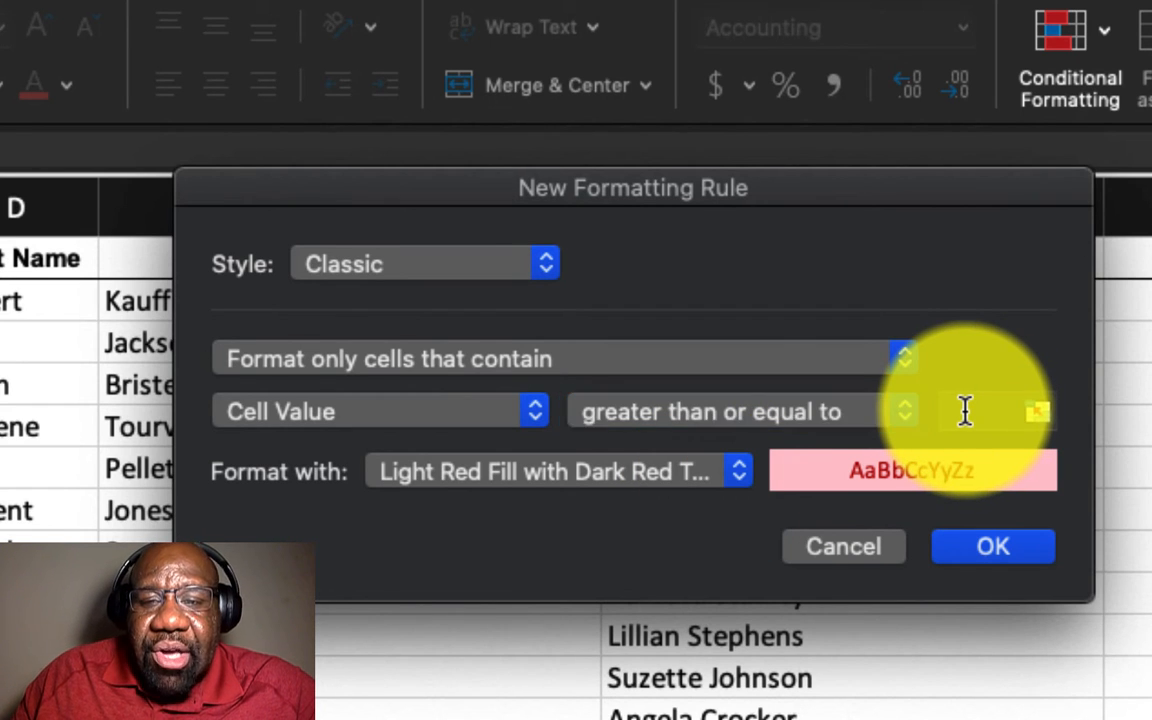
type("3")
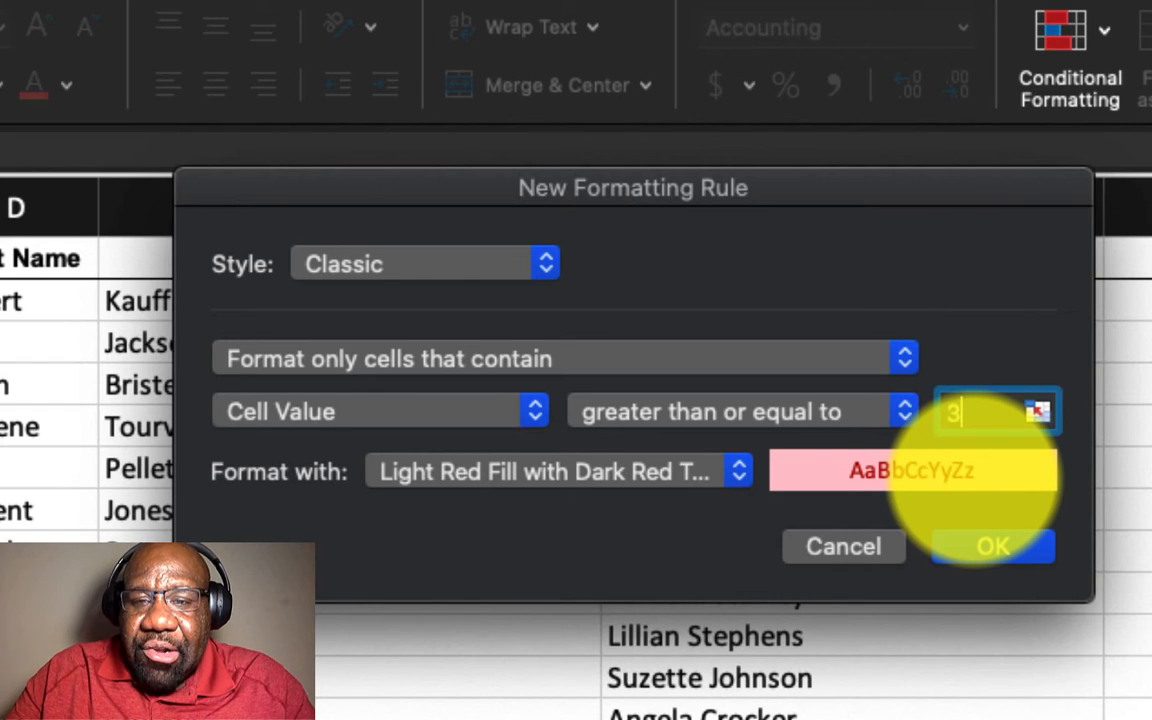
type("00")
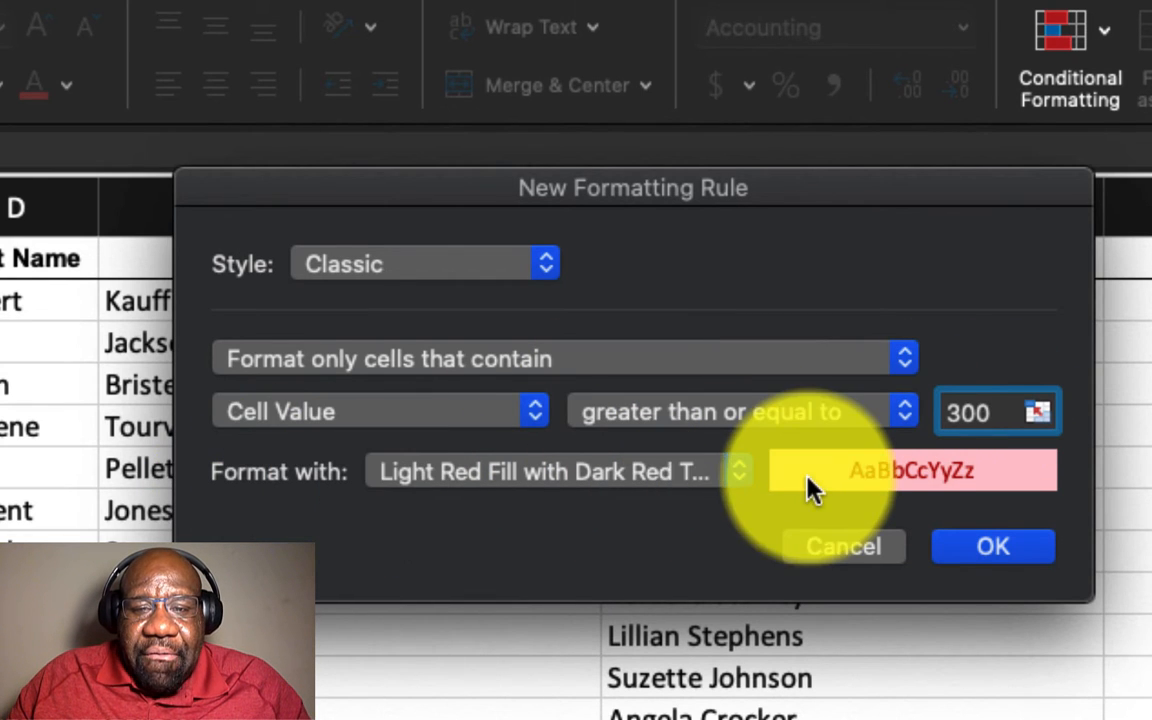
left_click(556, 472)
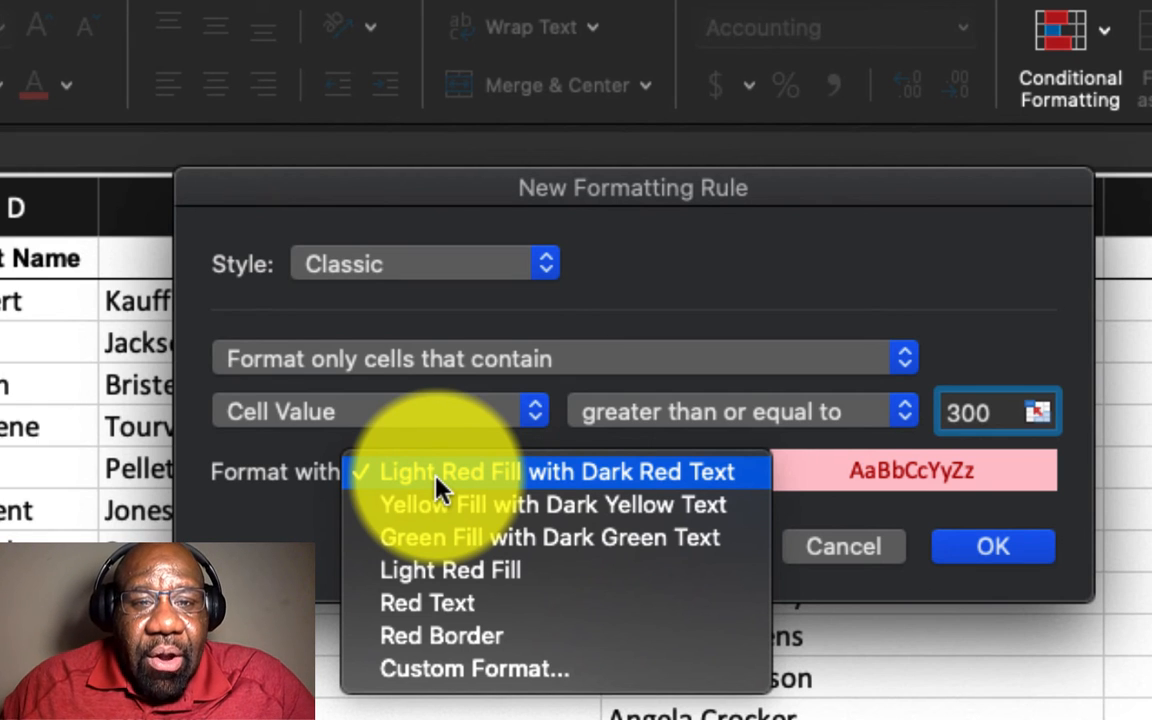
left_click(452, 472)
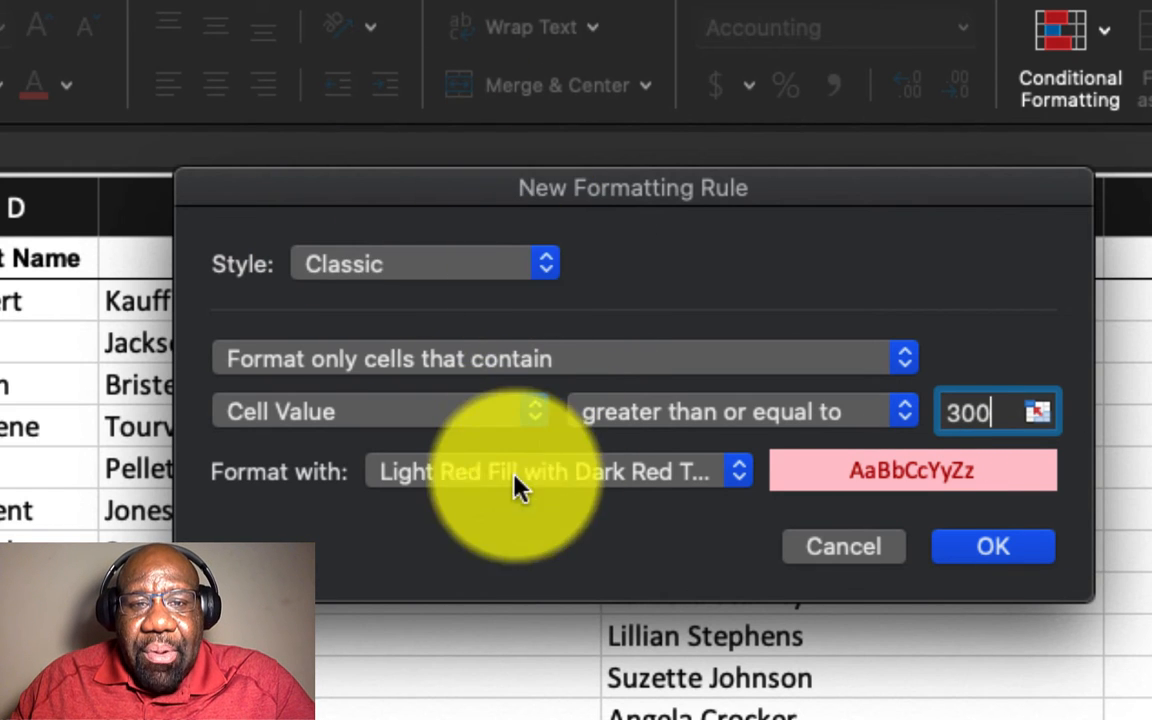
mouse_move(432, 332)
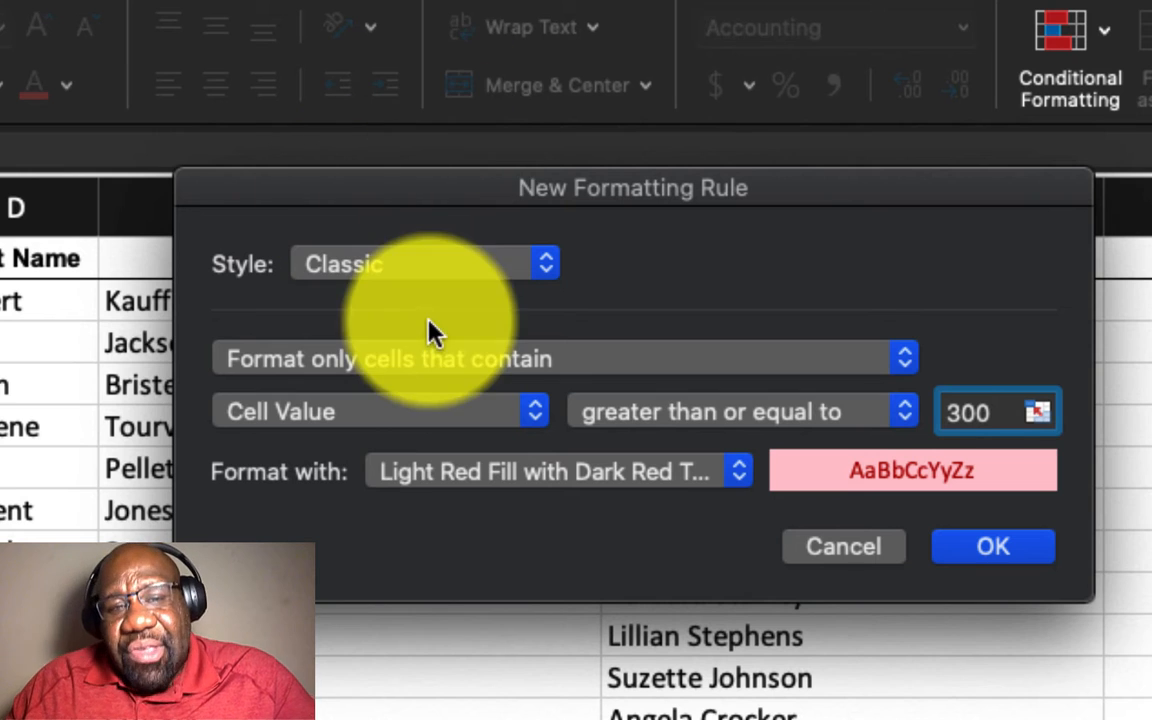
mouse_move(656, 376)
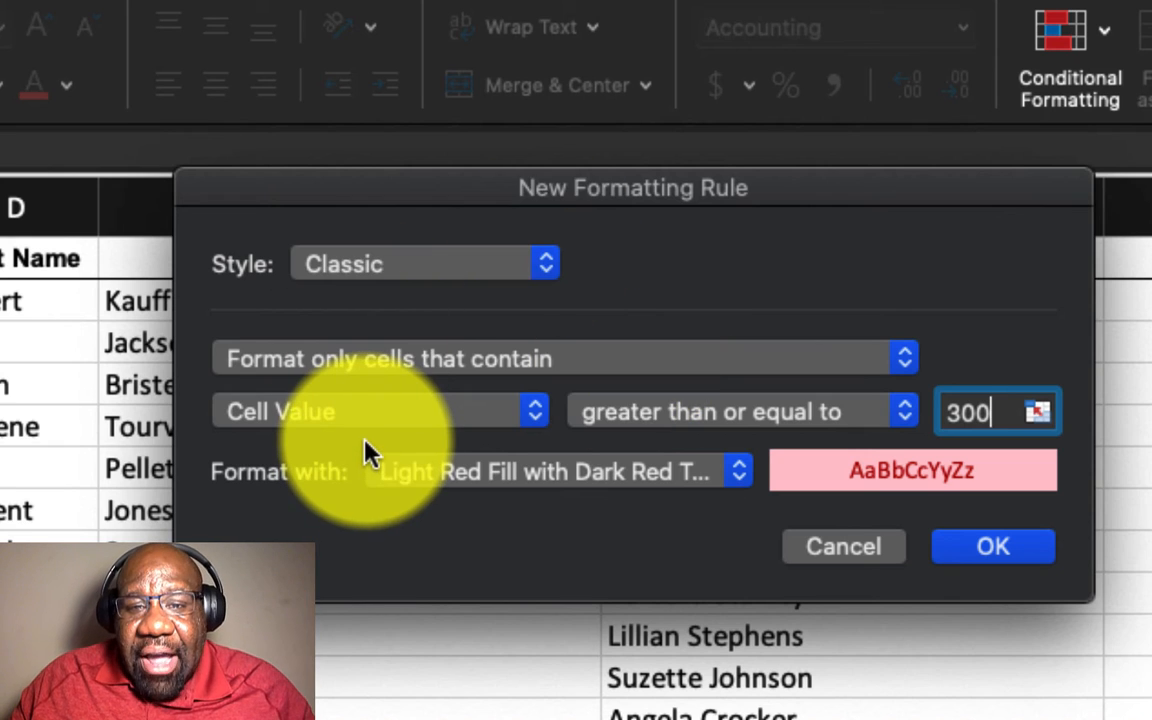
mouse_move(696, 390)
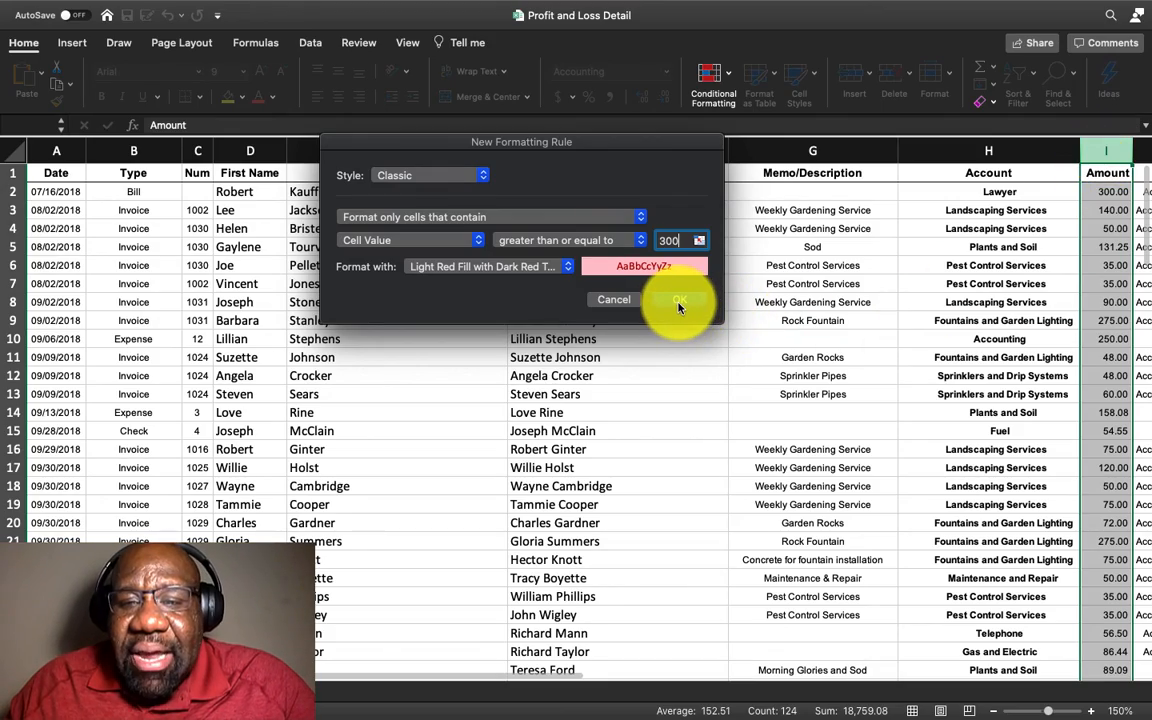
Apply the rule and scroll the Amount column to confirm values like 300, 750 and 900 are highlighted.
left_click(680, 300)
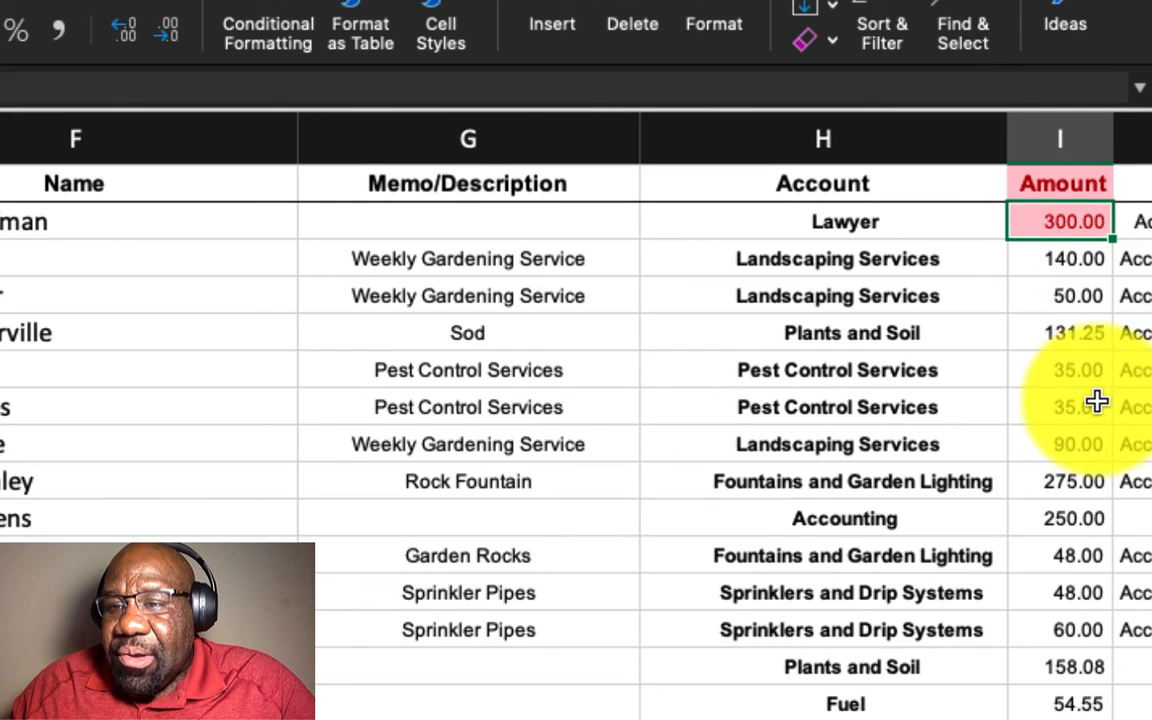
scroll("down", 3)
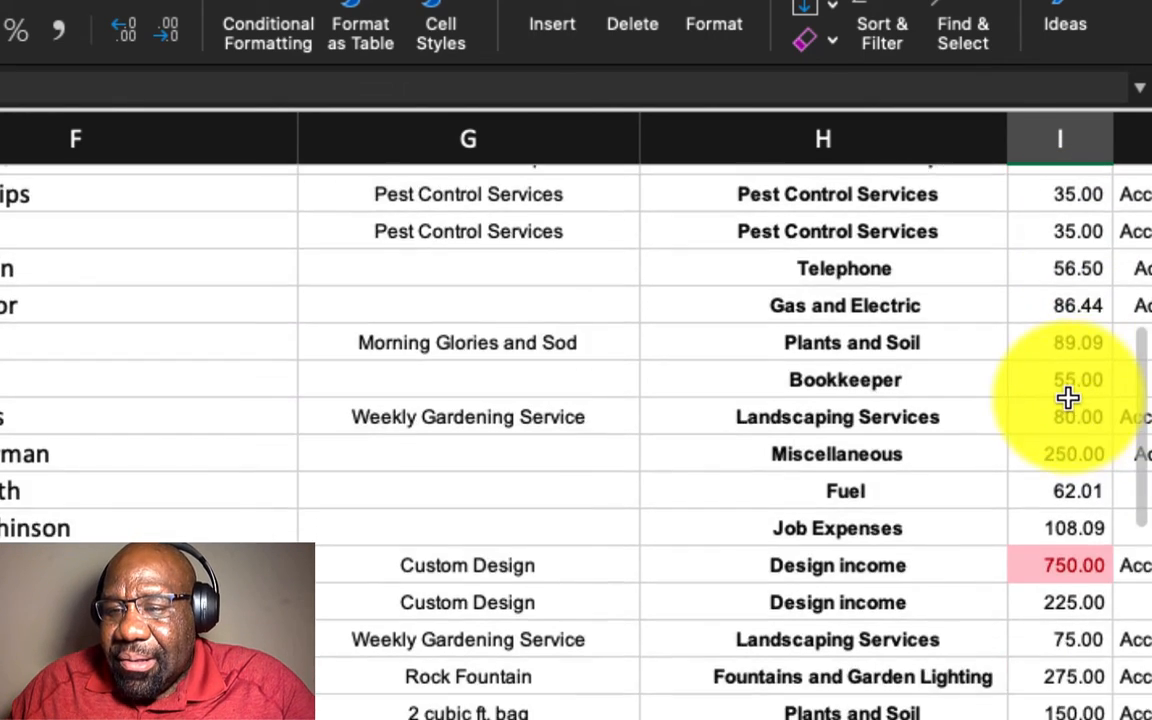
scroll("down", 3)
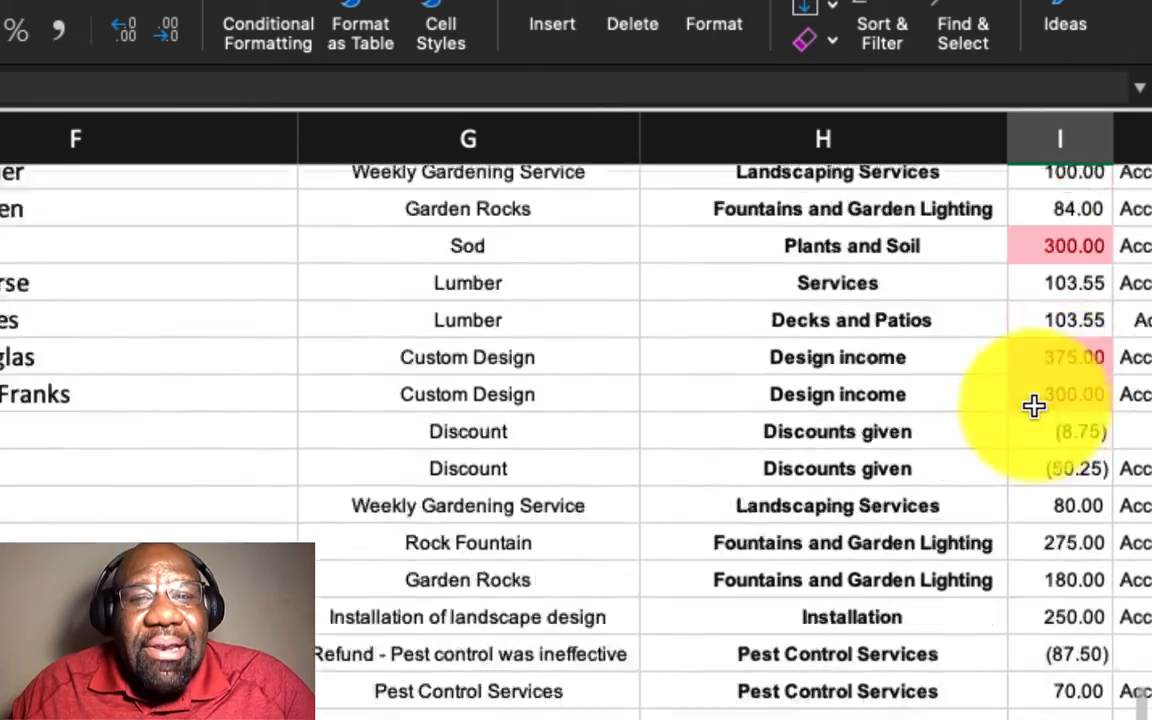
scroll("down", 3)
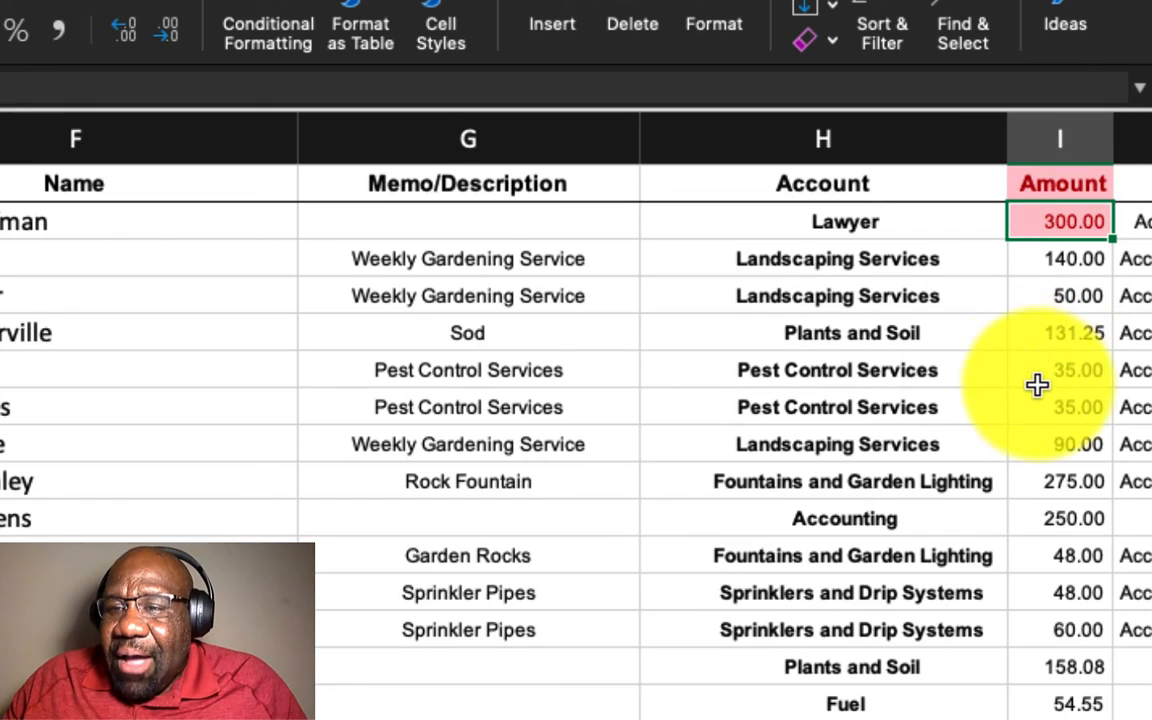
scroll("down", 3)
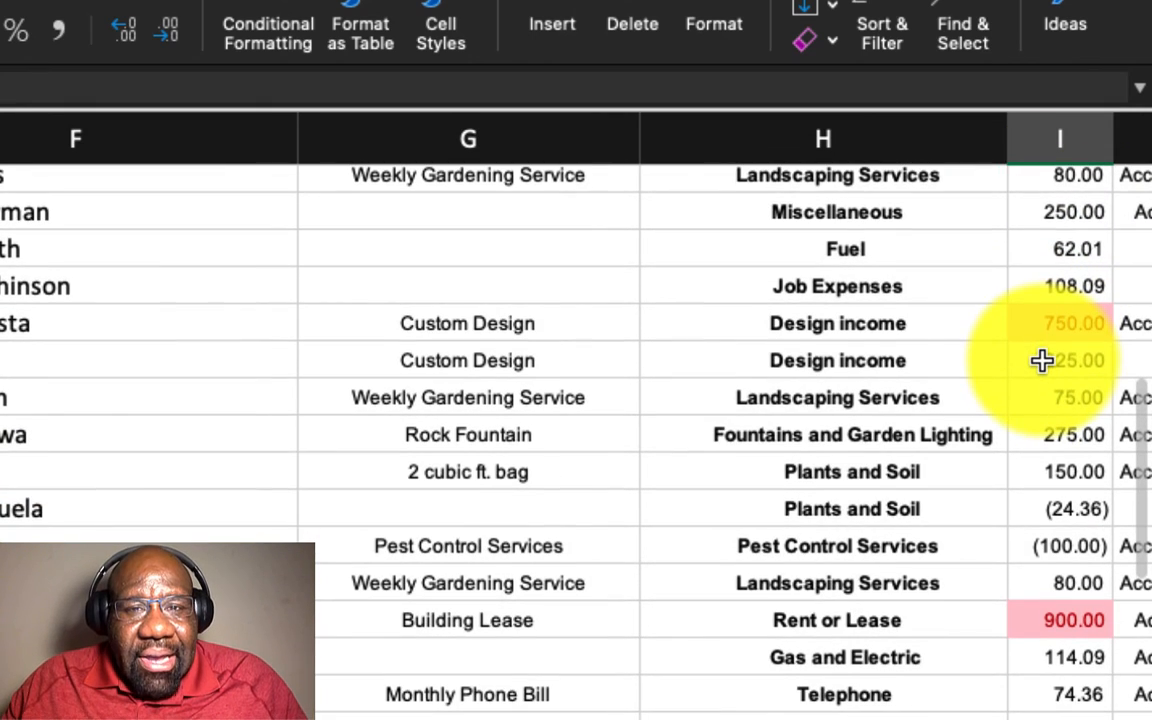